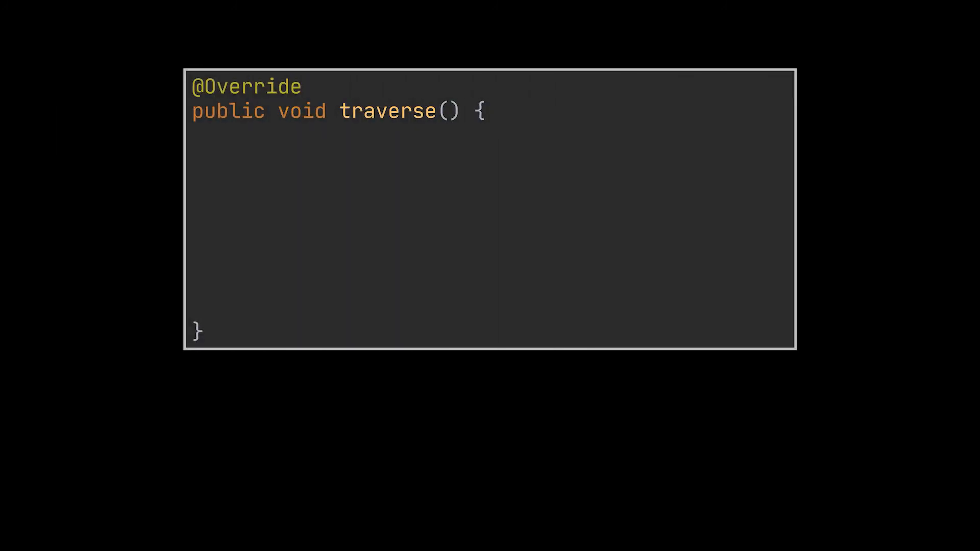
type("if (isEmpty()) {")
type("System.out.println(\"List is empty!\");")
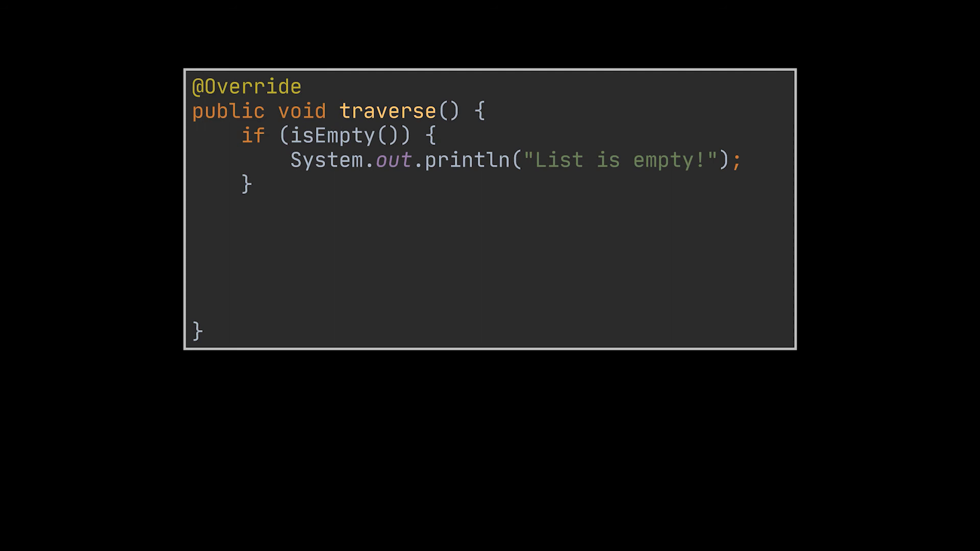
type("Node<T> currentNode = root;")
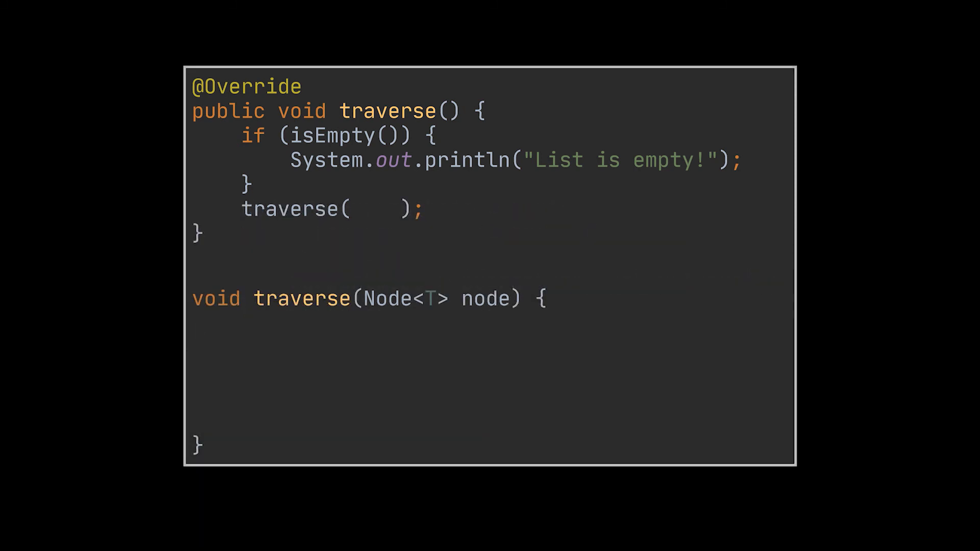
type("root")
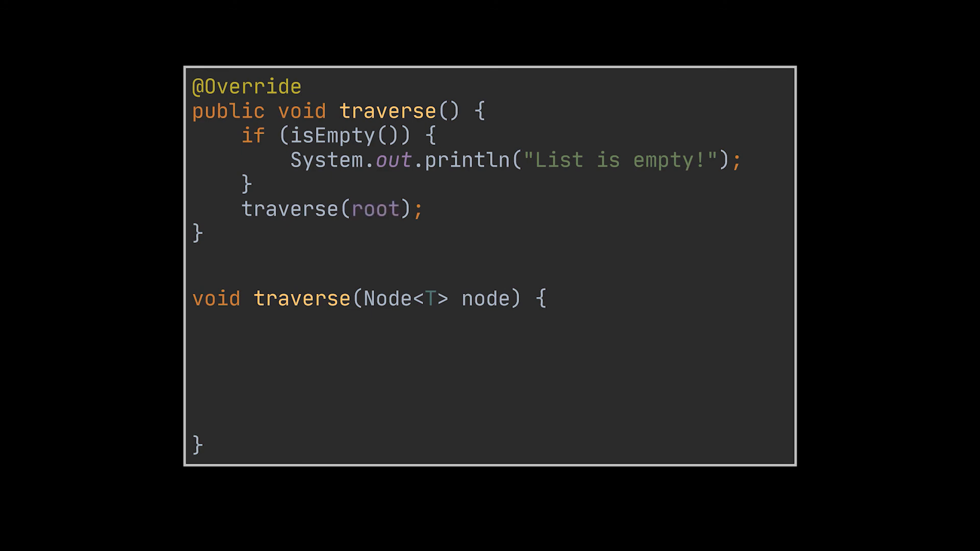